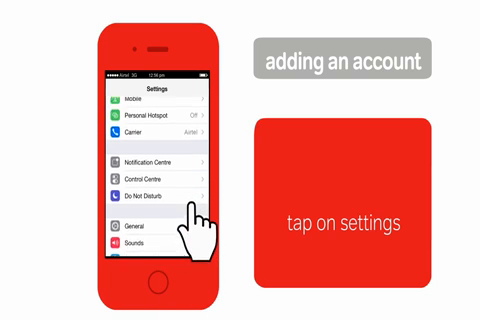
pyautogui.scroll(3)
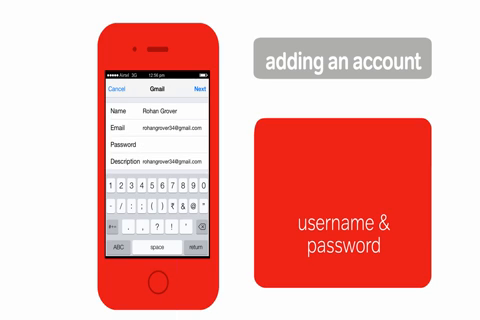
pyautogui.write('password')
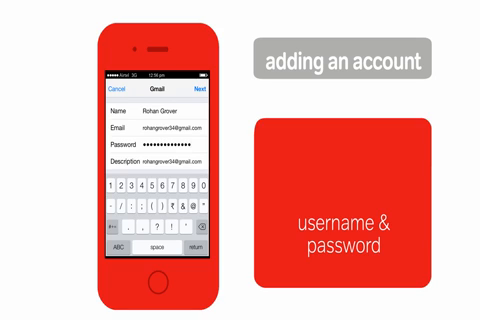